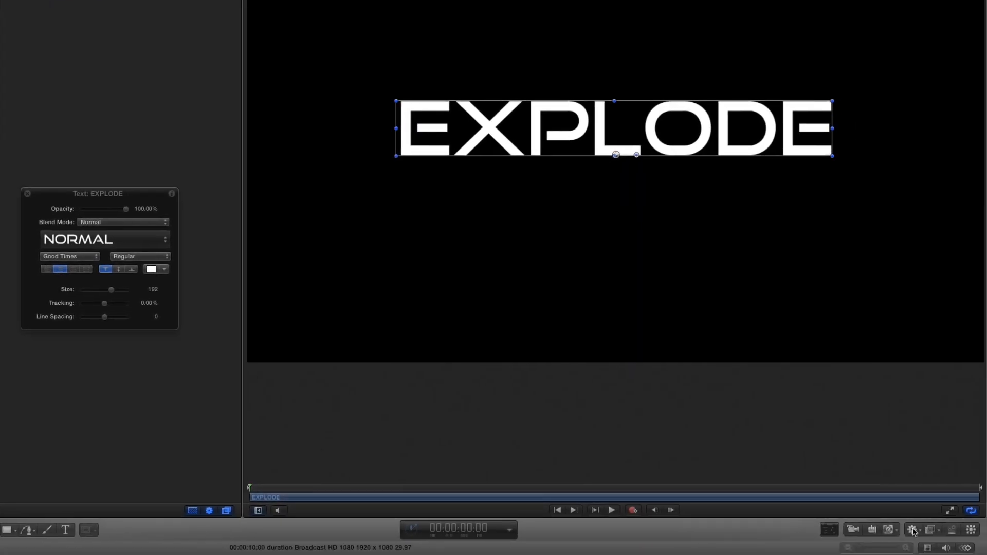
Add the Text Animation > Sequence Text behavior to the EXPLODE title.
click(913, 529)
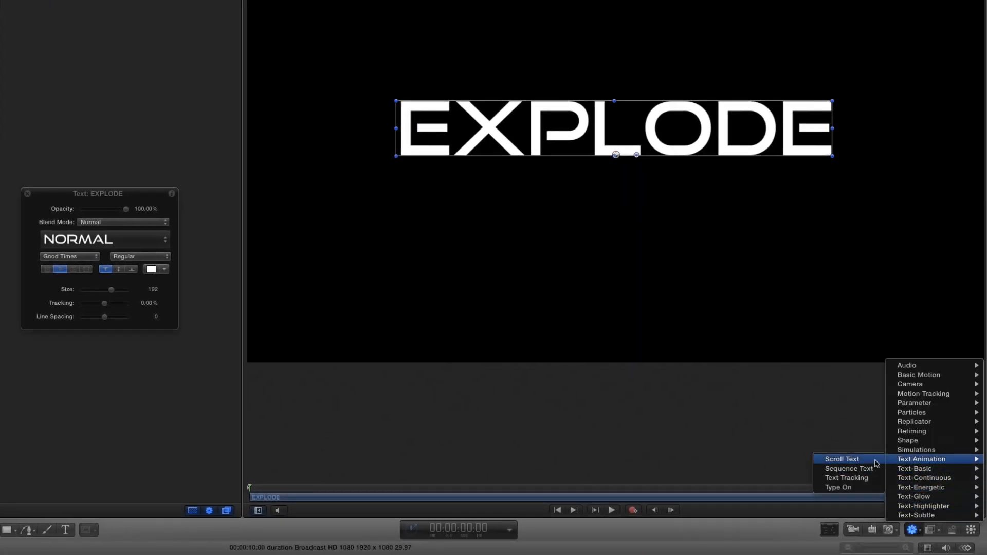
click(848, 469)
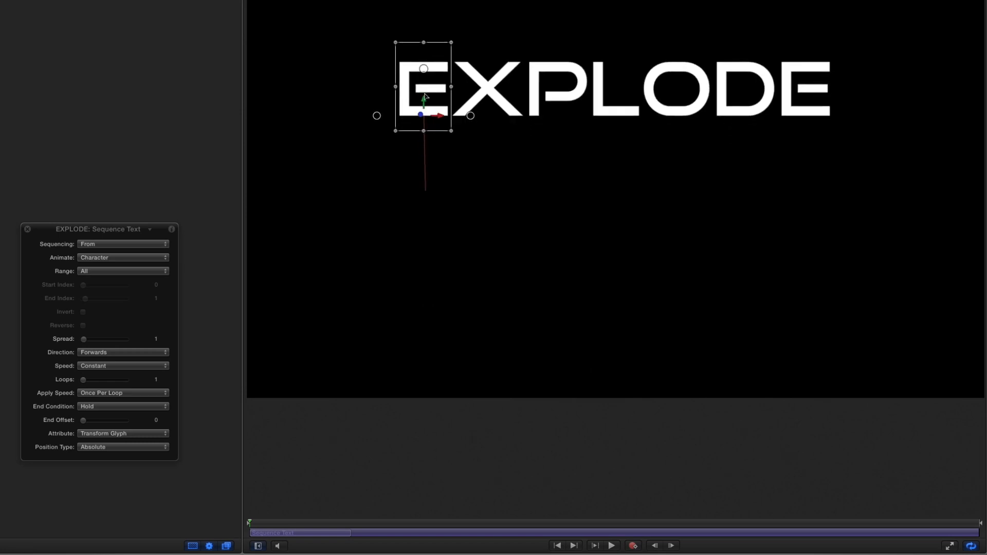
Drag the first glyph's onscreen handles to tilt and shift it off the word.
drag(423, 86, 368, 62)
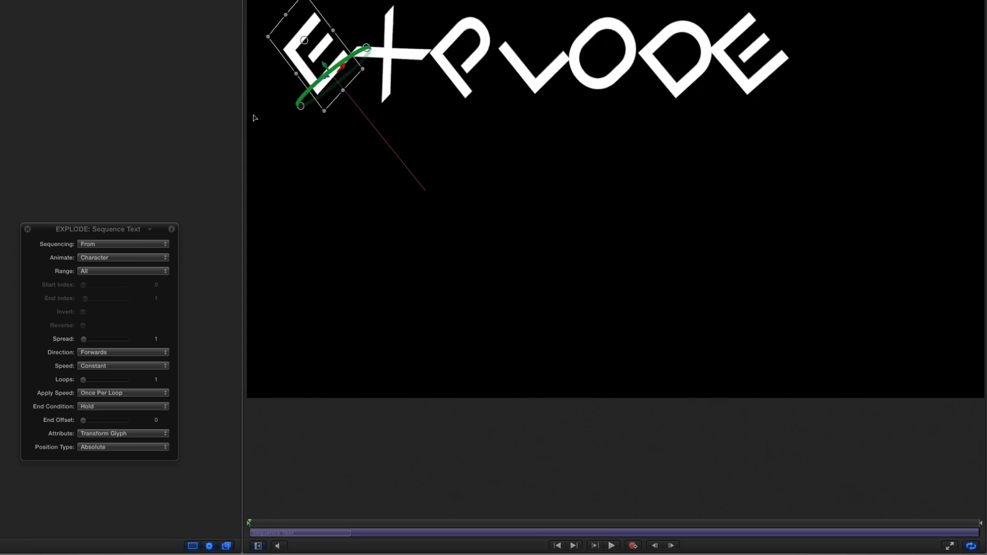
Set Sequence Text to Sequencing To, Spread 100, Speed Decelerate, Position Type Relative.
click(122, 244)
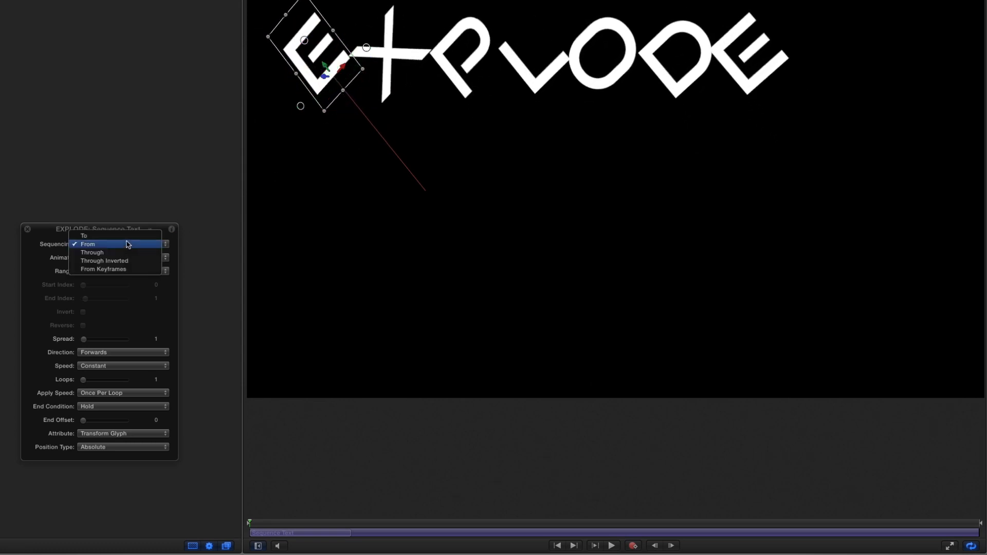
click(84, 235)
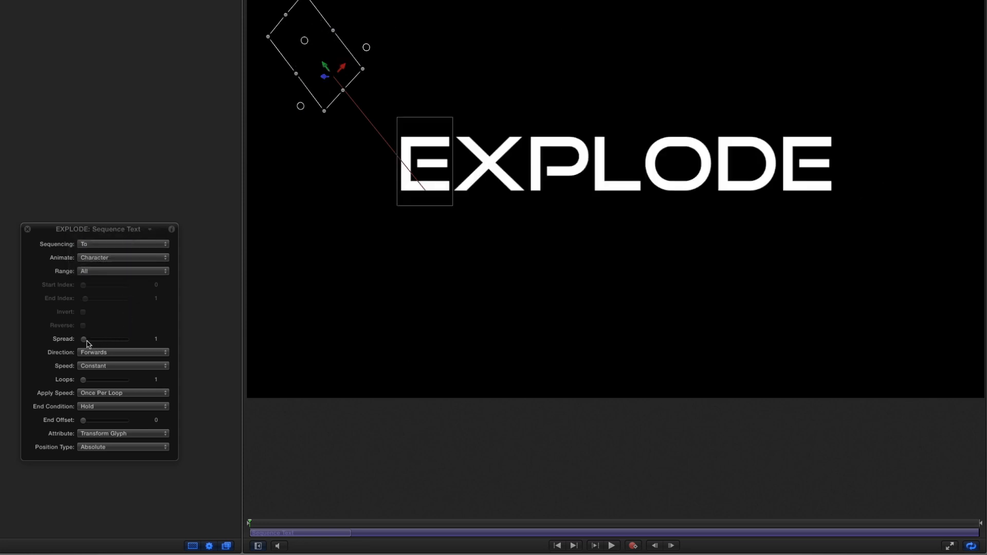
click(123, 366)
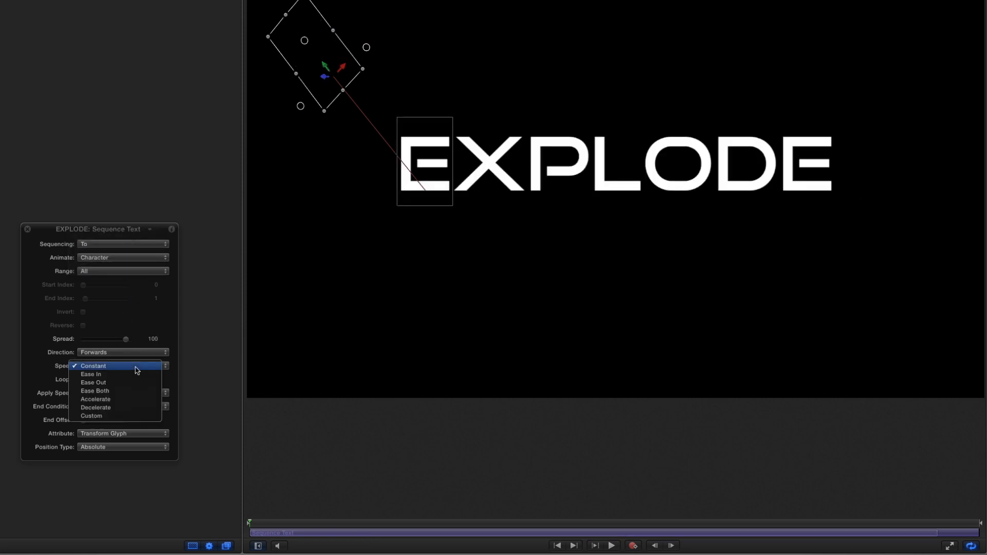
click(96, 408)
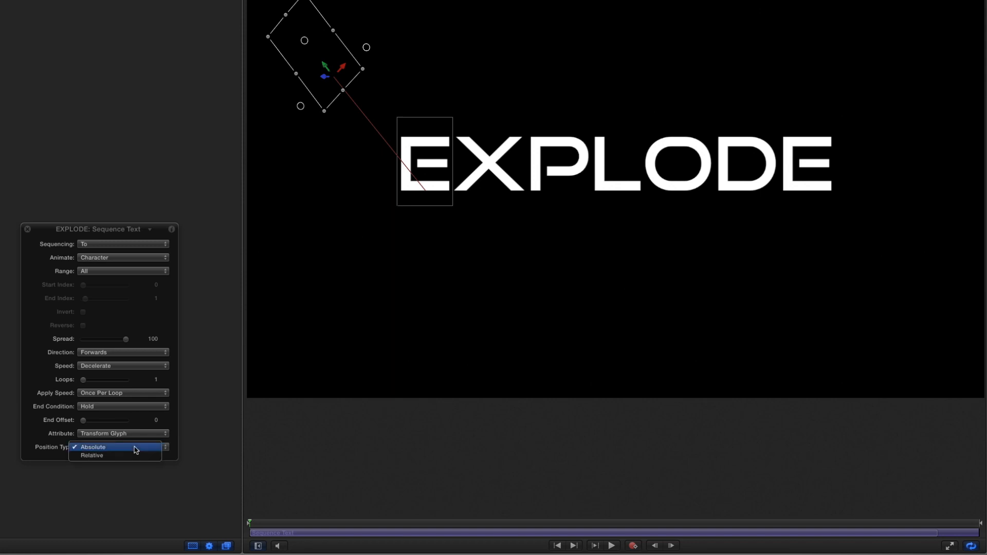
click(92, 455)
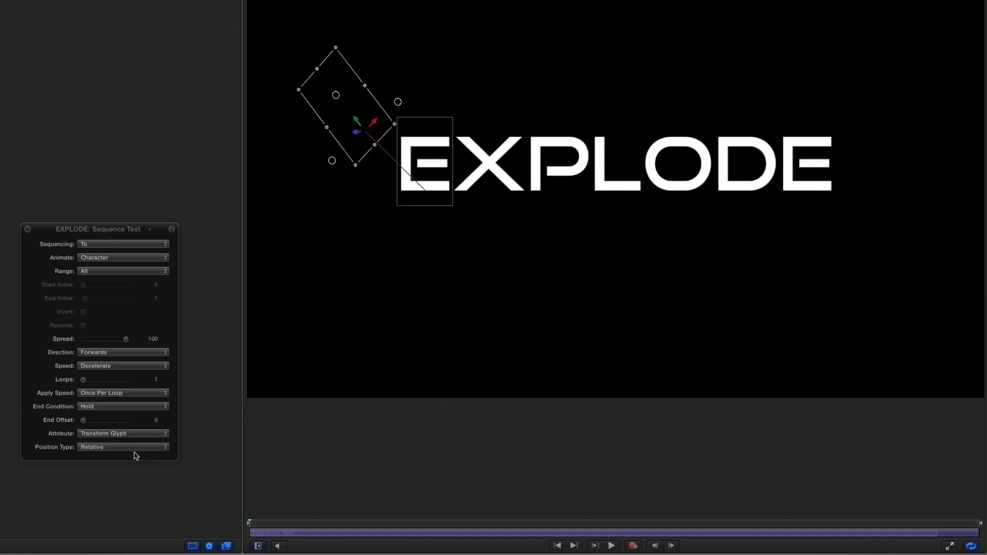
mouse_move(198, 491)
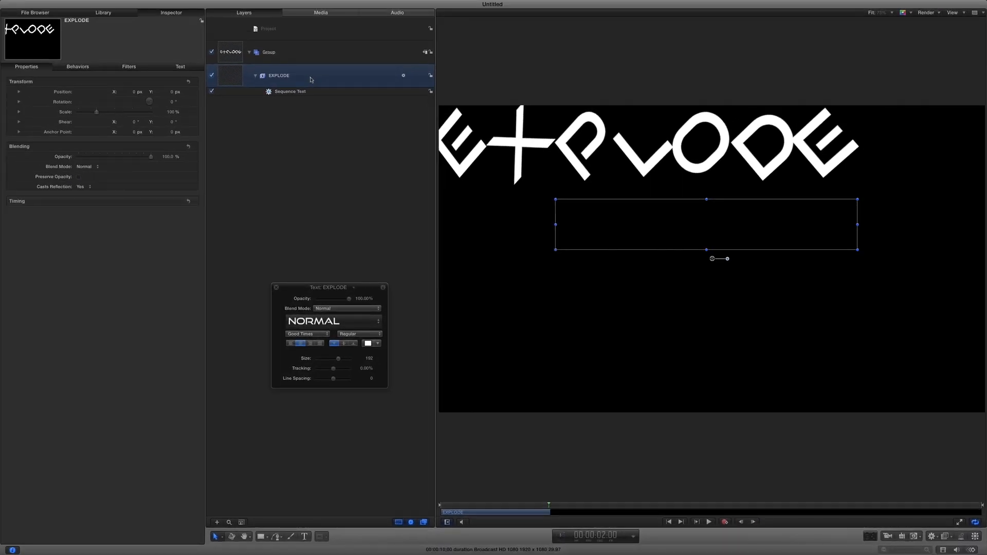
mouse_move(618, 311)
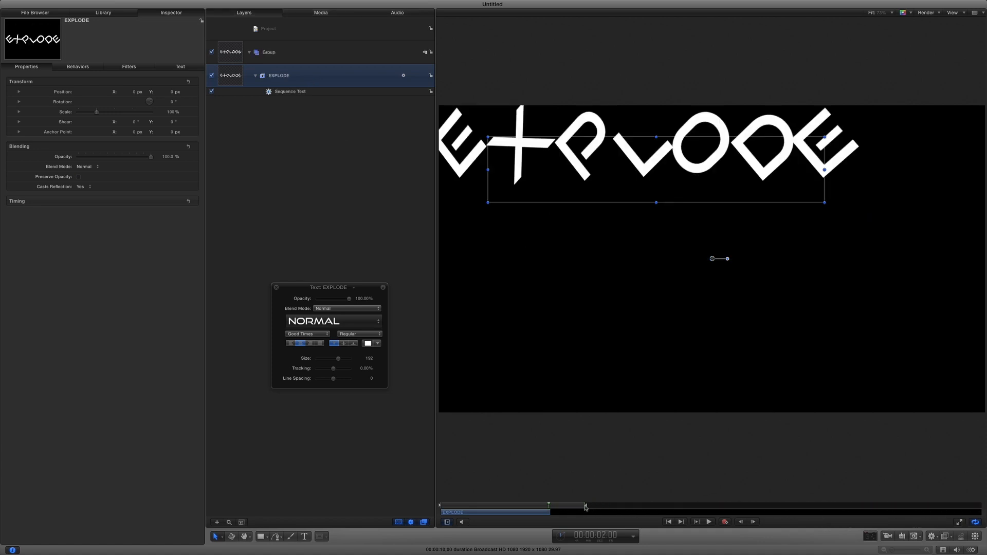
Scrub the playhead later to preview EXPLODE's letters tilting apart and vanishing.
click(710, 521)
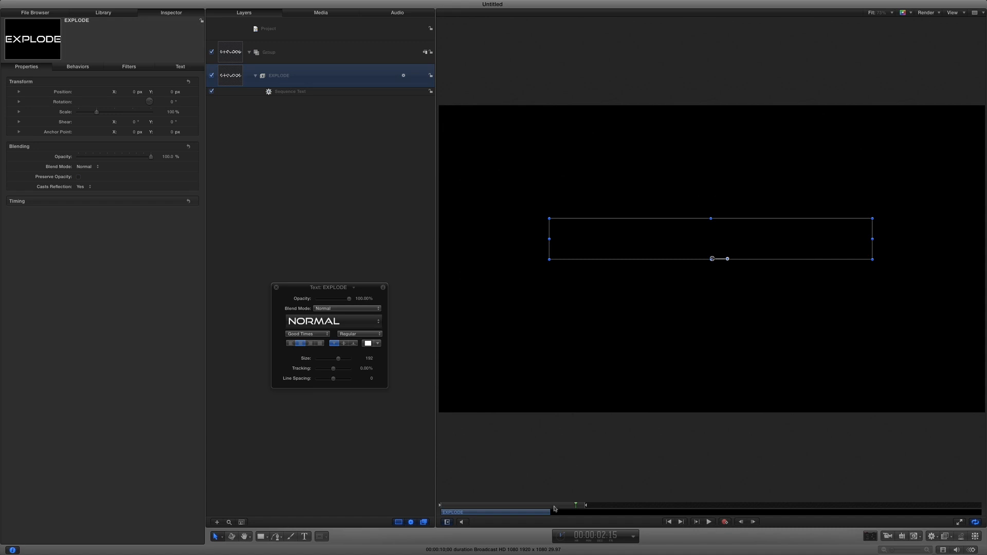
Show Sequence Text settings in the Inspector and expand Position into separate X, Y, Z values.
click(290, 92)
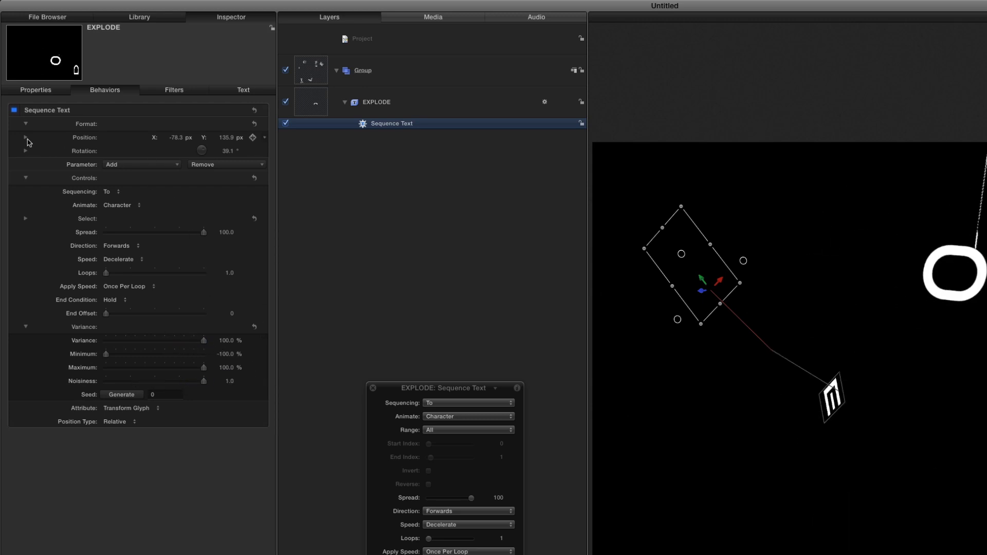
click(26, 137)
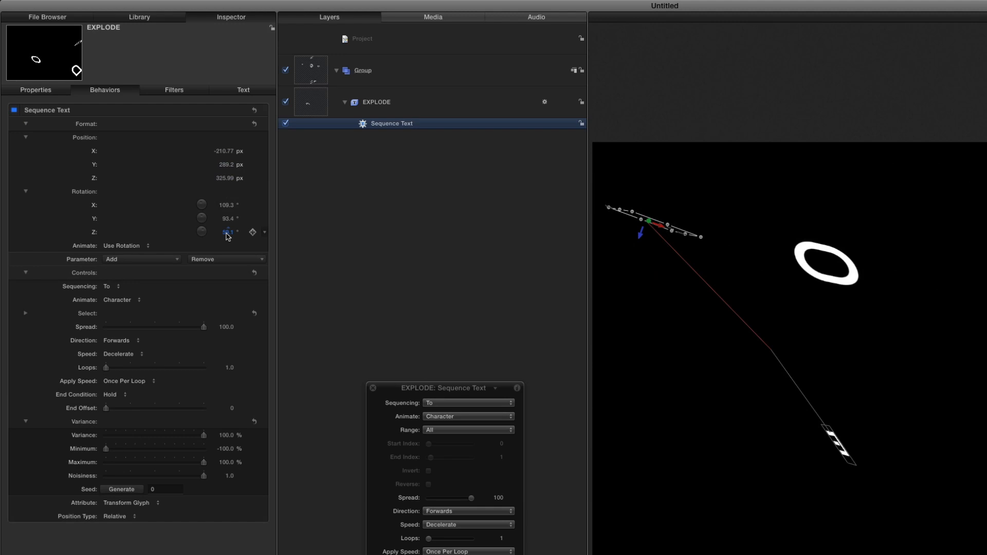
Add Opacity to the Sequence Text behavior's animated parameters.
click(143, 259)
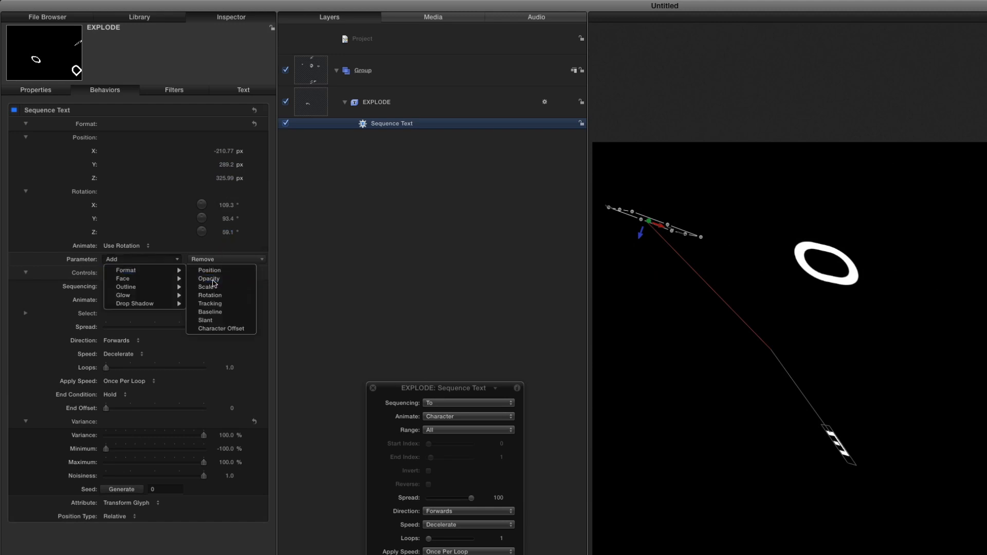
click(208, 278)
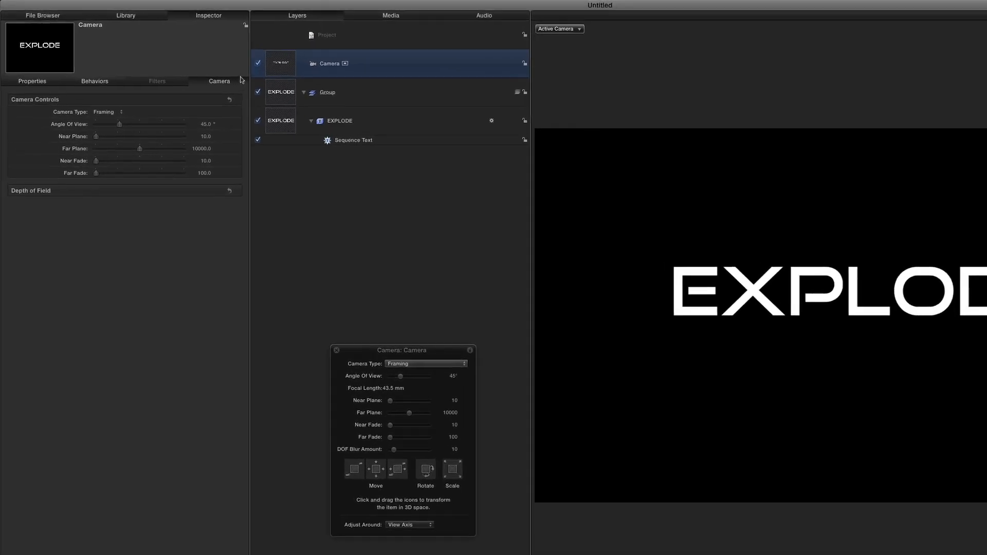
Browse the Library to the Particle Emitters > Pyro collection containing Explosion.
click(125, 15)
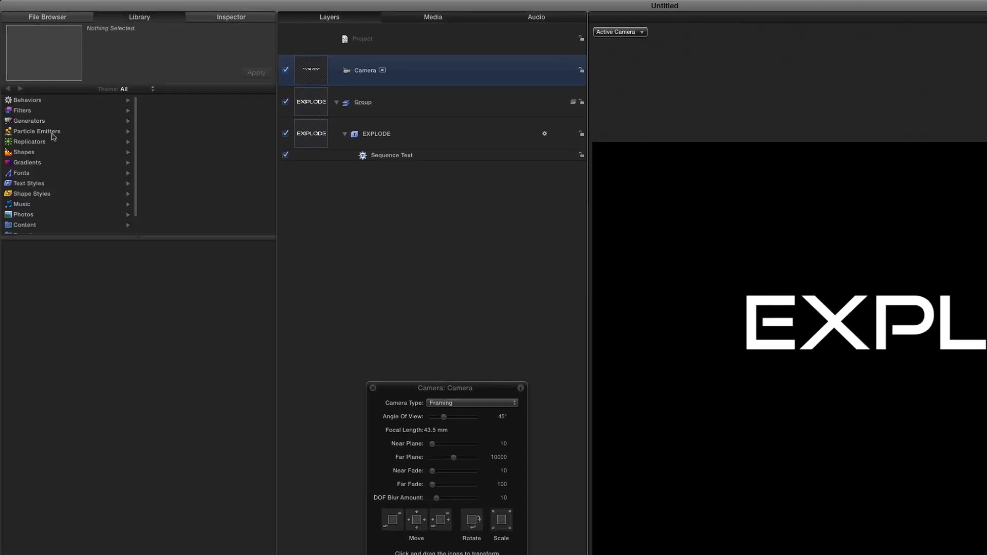
click(36, 131)
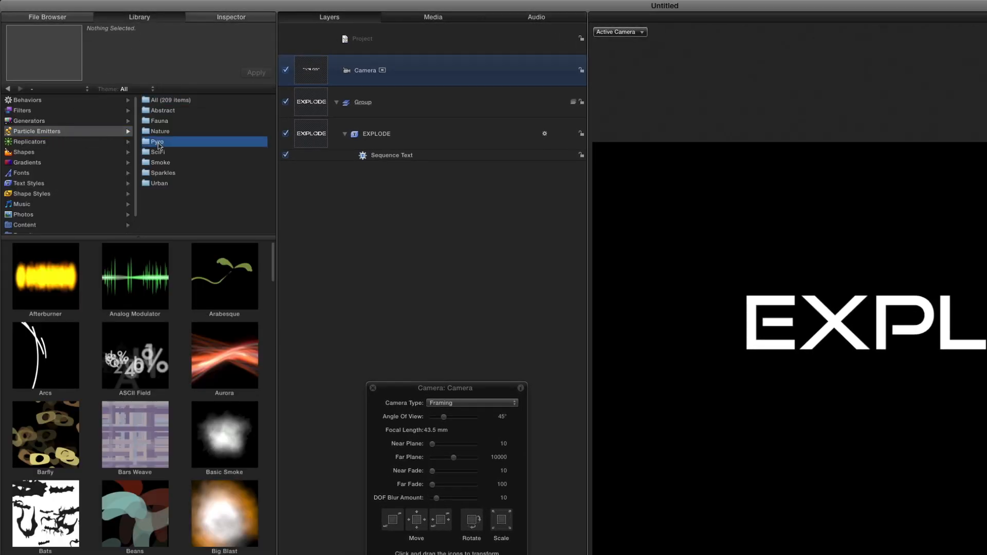
click(157, 142)
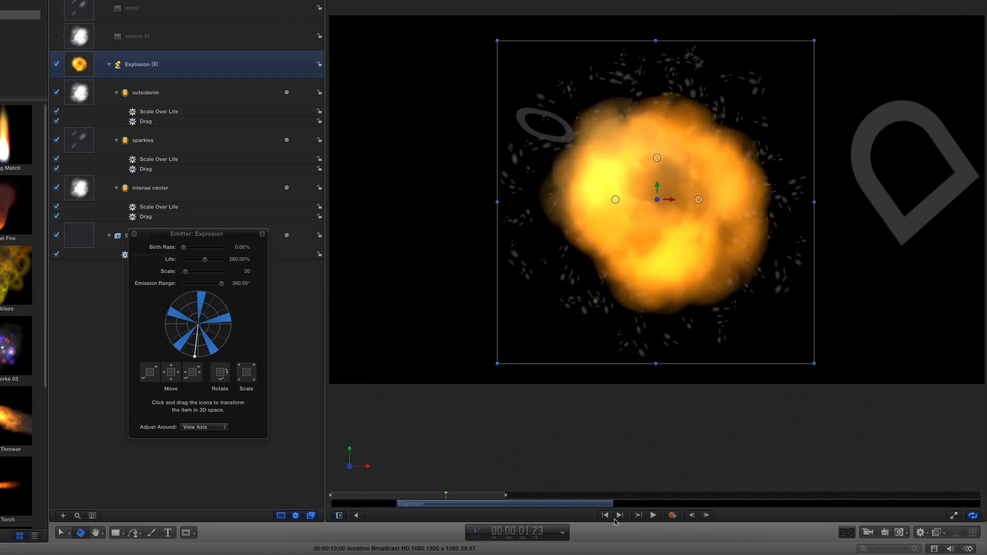
Play the explosion preview, then work in the panel to add Extrude depth to the text.
click(653, 516)
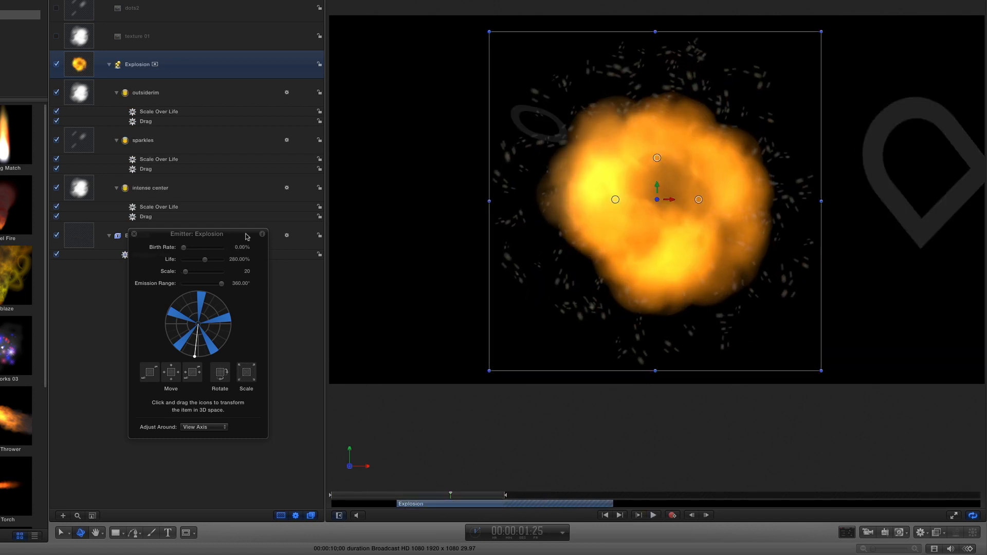
click(139, 235)
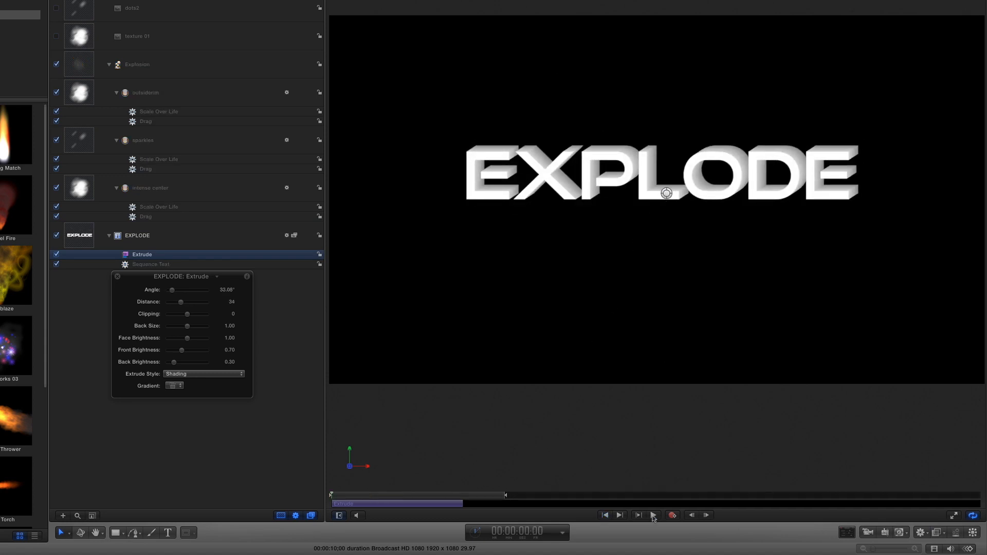
click(637, 515)
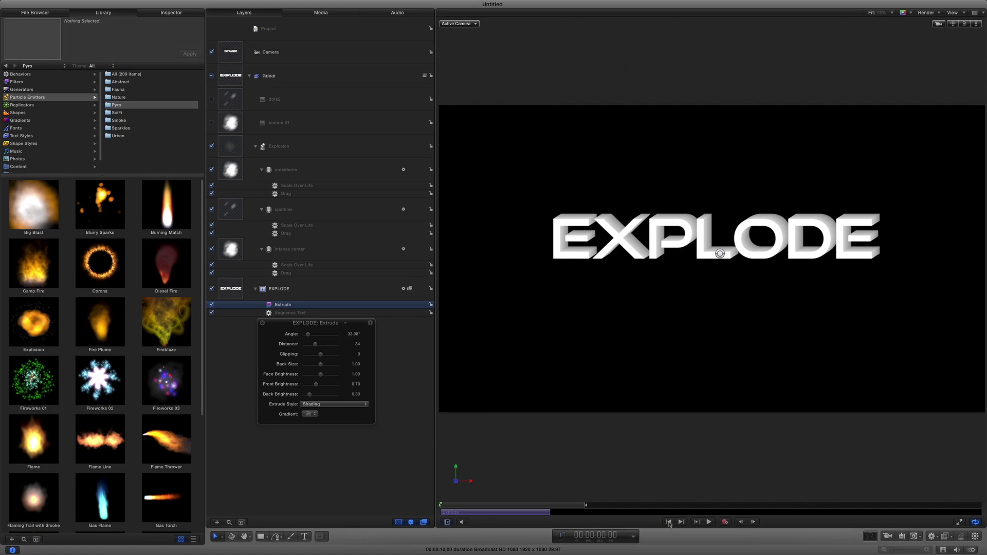
click(696, 521)
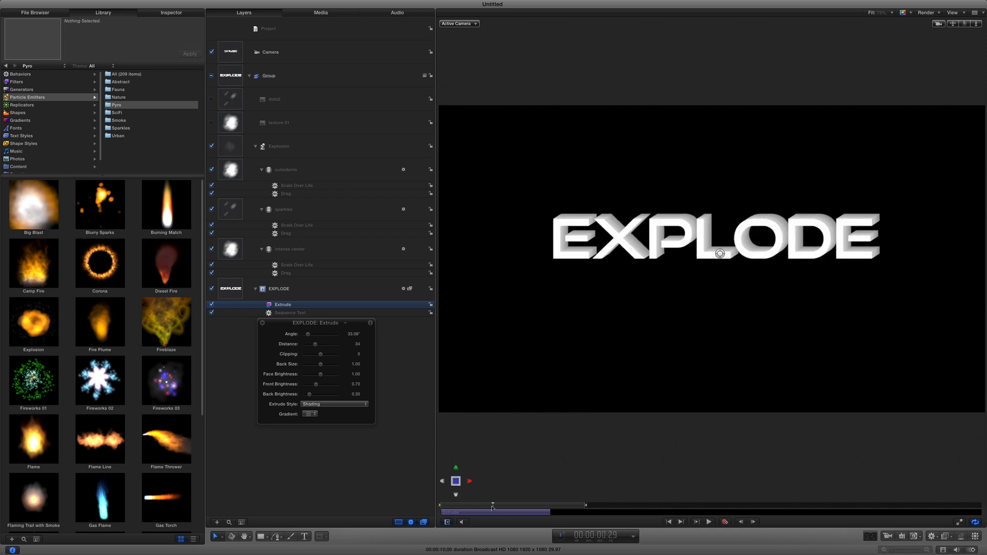
Bring Explosion 5.caf in from the File Browser and play it with the explosion.
click(36, 12)
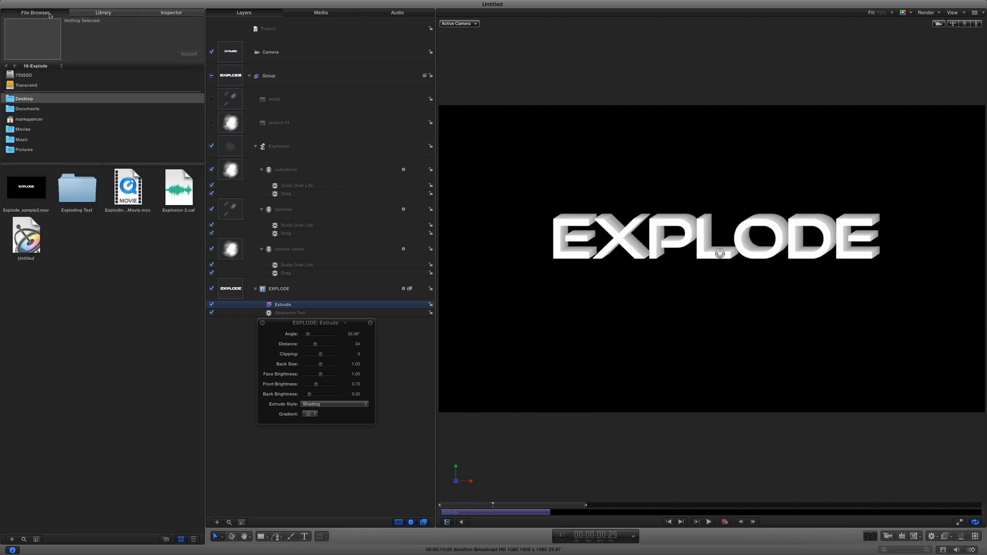
mouse_move(188, 235)
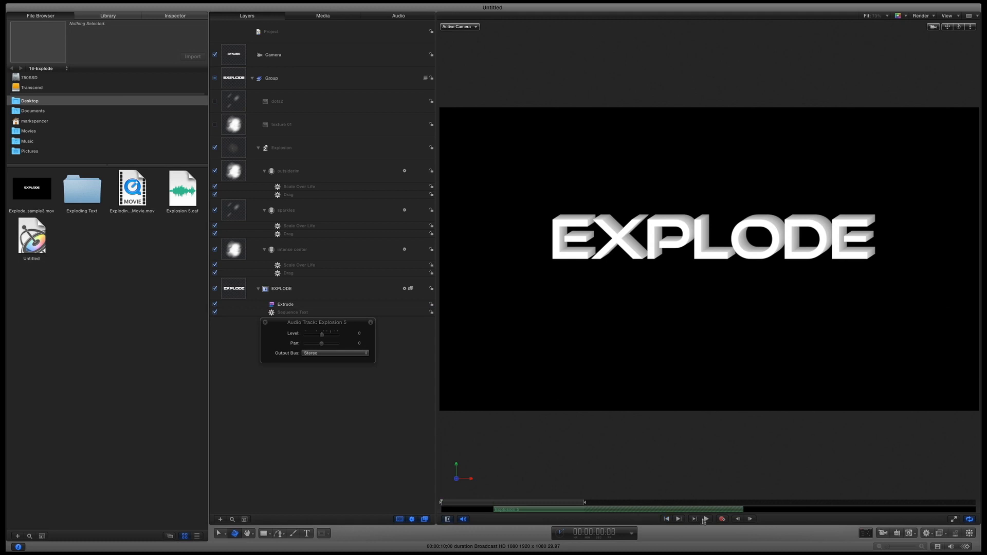
click(705, 519)
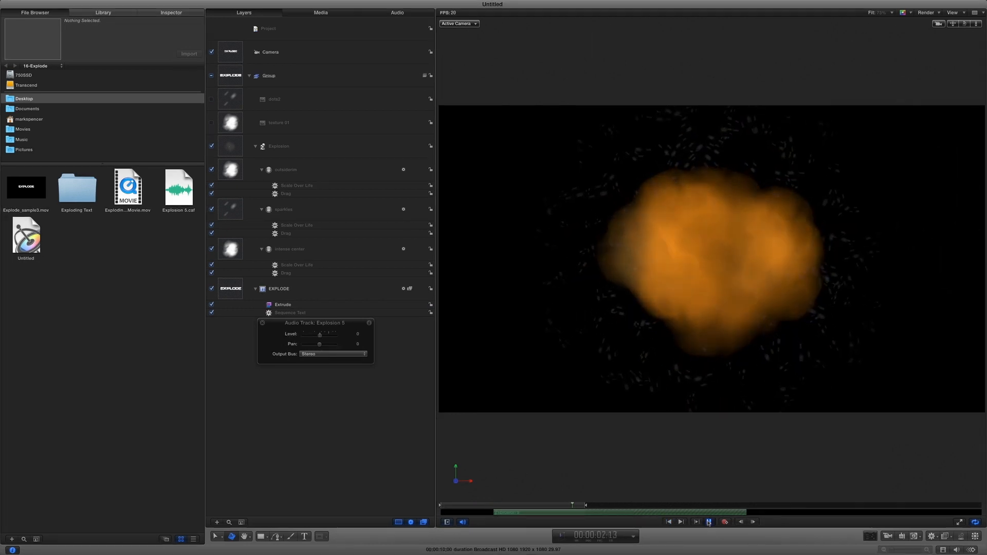